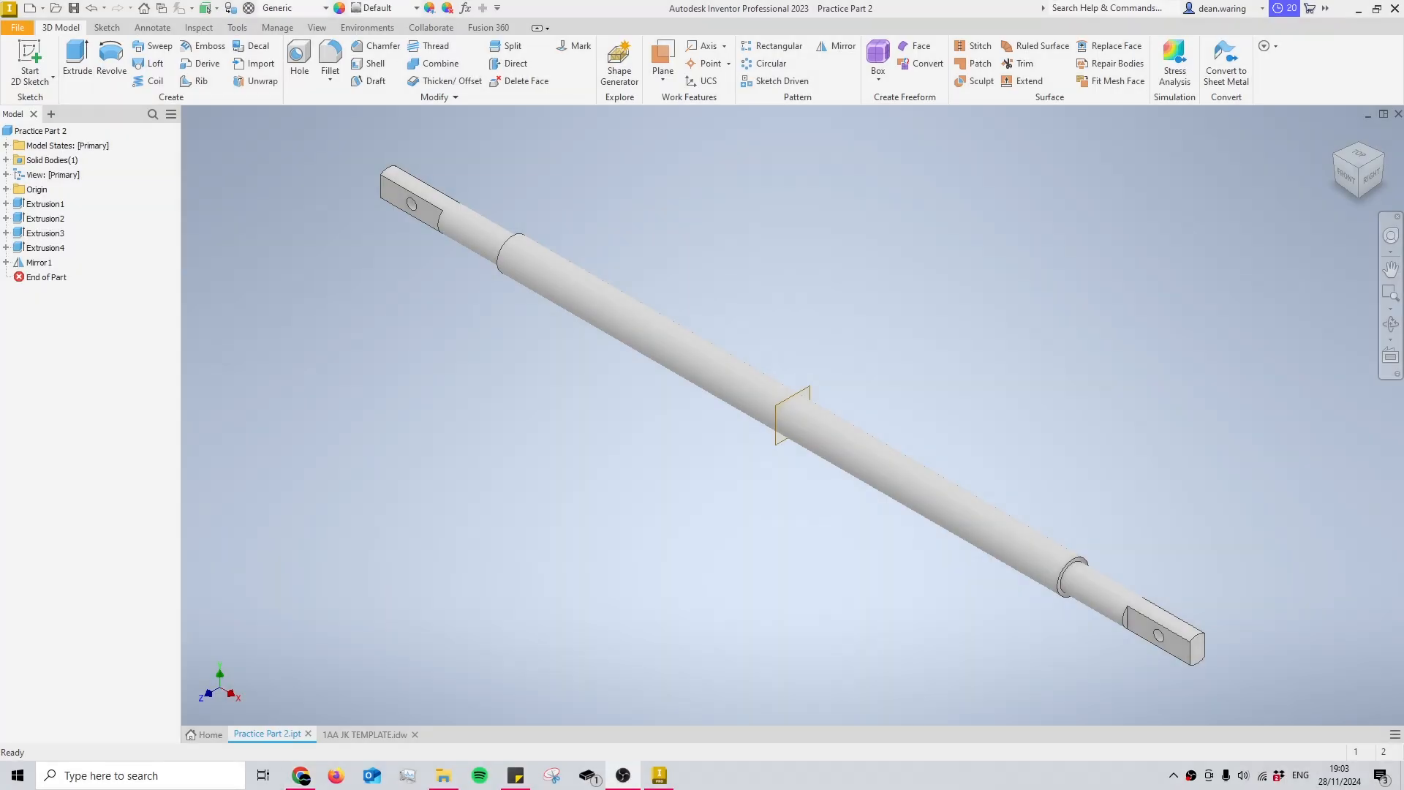
Switch between the shaft part and the drawing, then begin a base view of the shaft.
{"action": "left_click", "coordinate": [367, 733]}
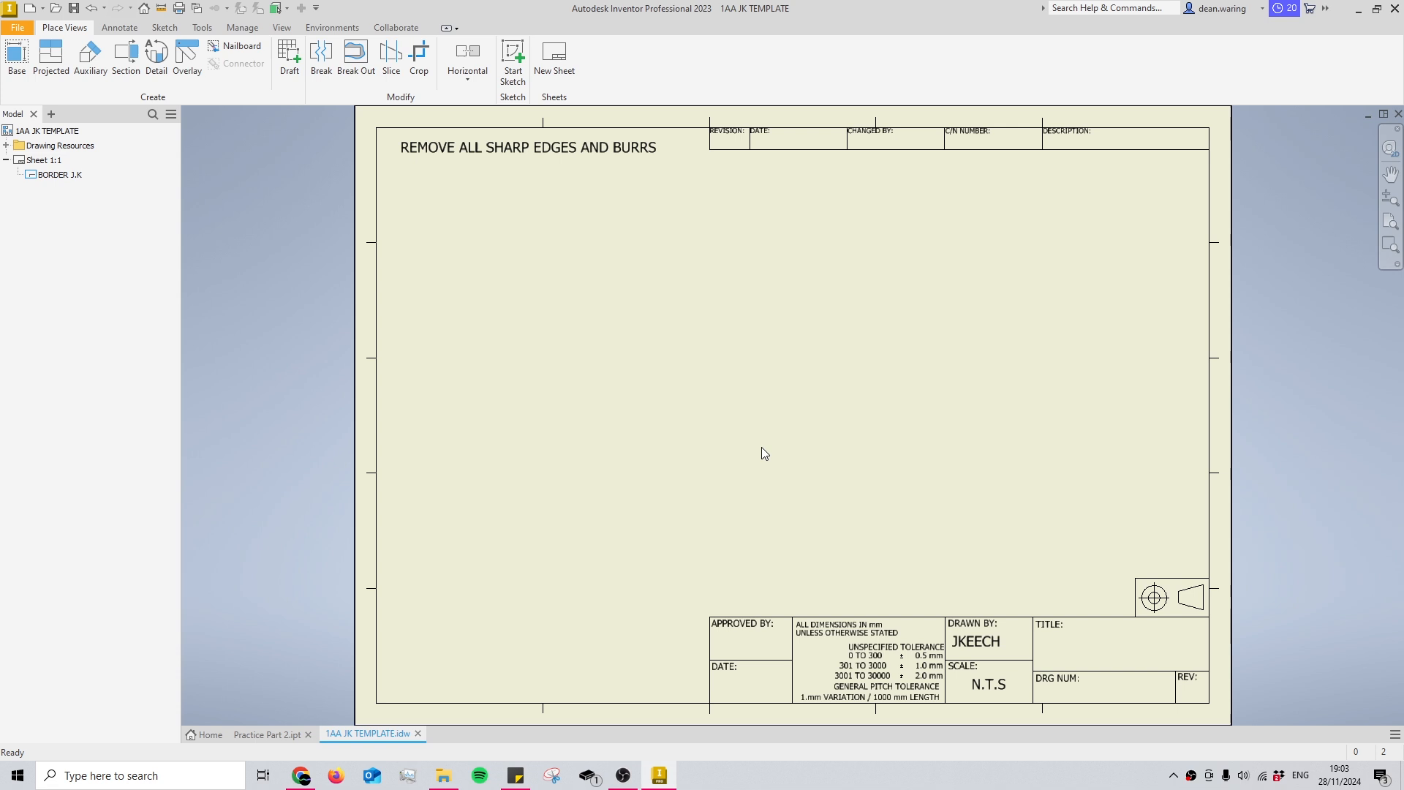
{"action": "mouse_move", "coordinate": [780, 342]}
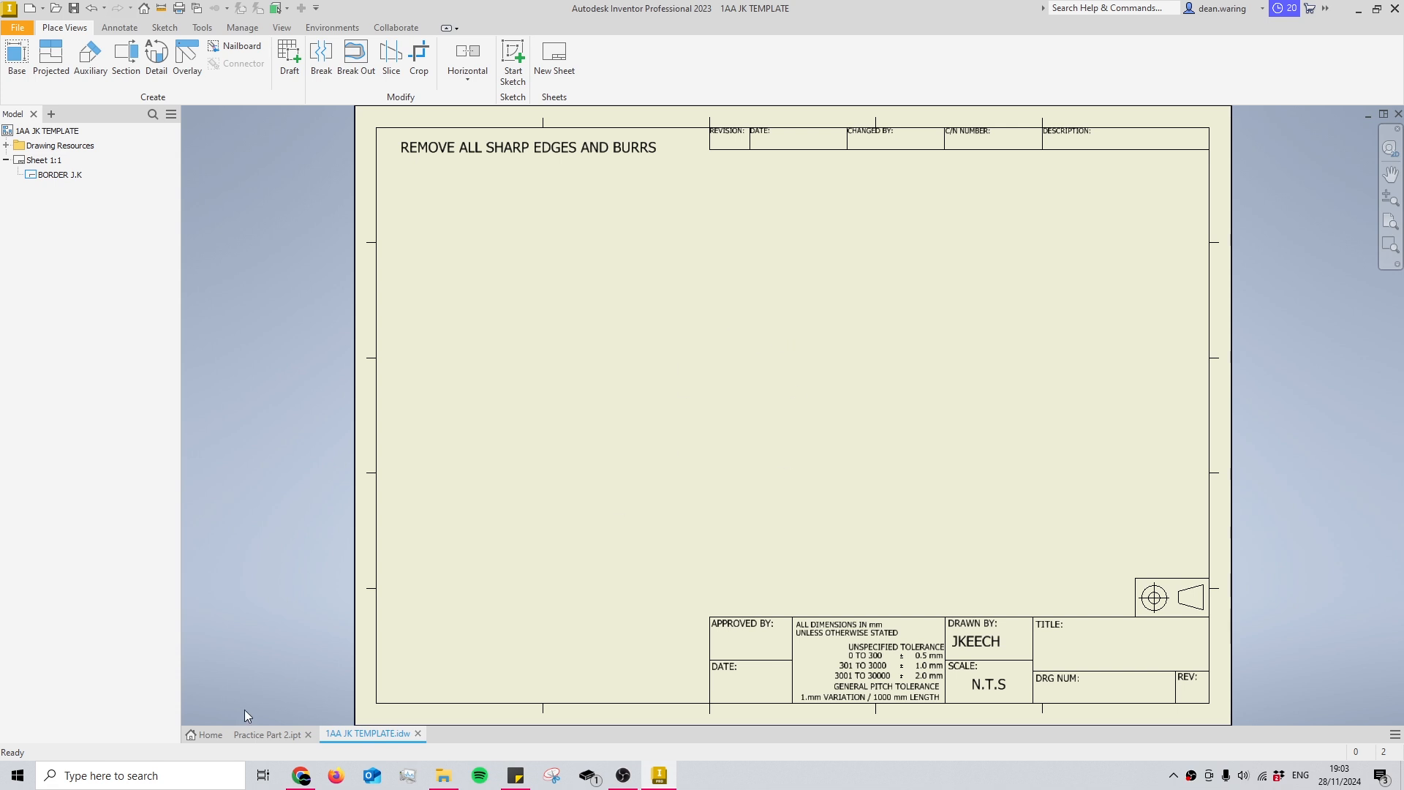
{"action": "left_click", "coordinate": [266, 734]}
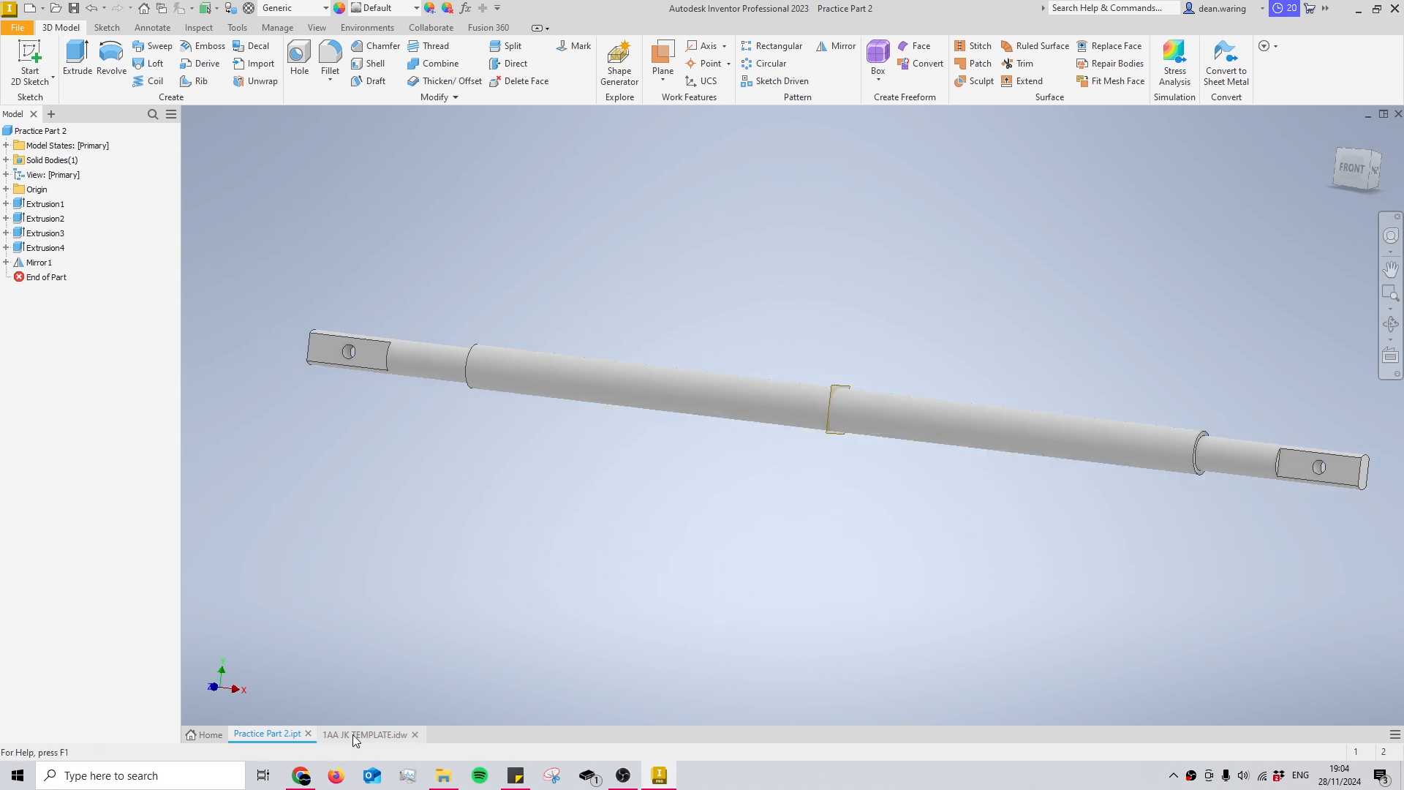
{"action": "left_click", "coordinate": [367, 733]}
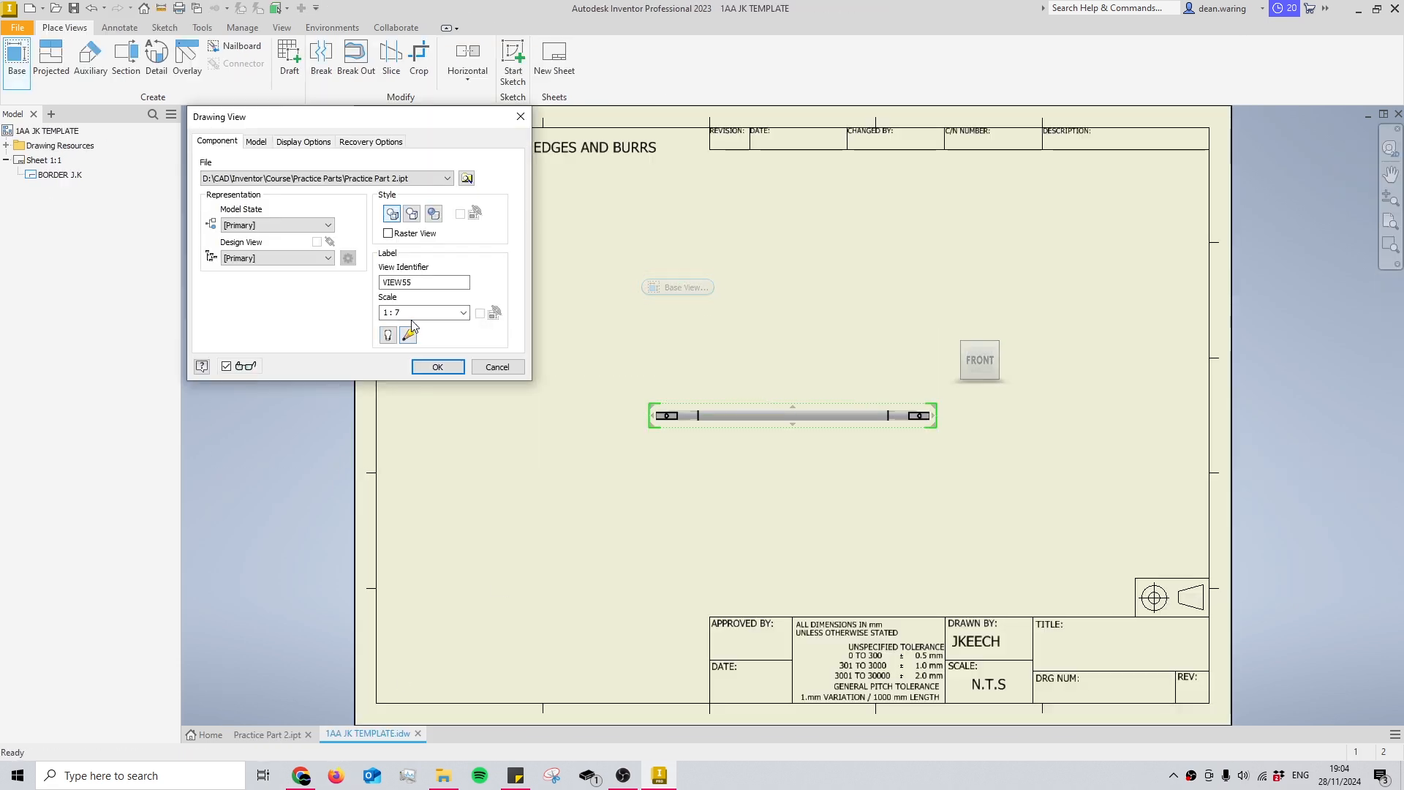
Place the shaft base view at 1:4 scale and accept the edge properties.
{"action": "left_click", "coordinate": [421, 313]}
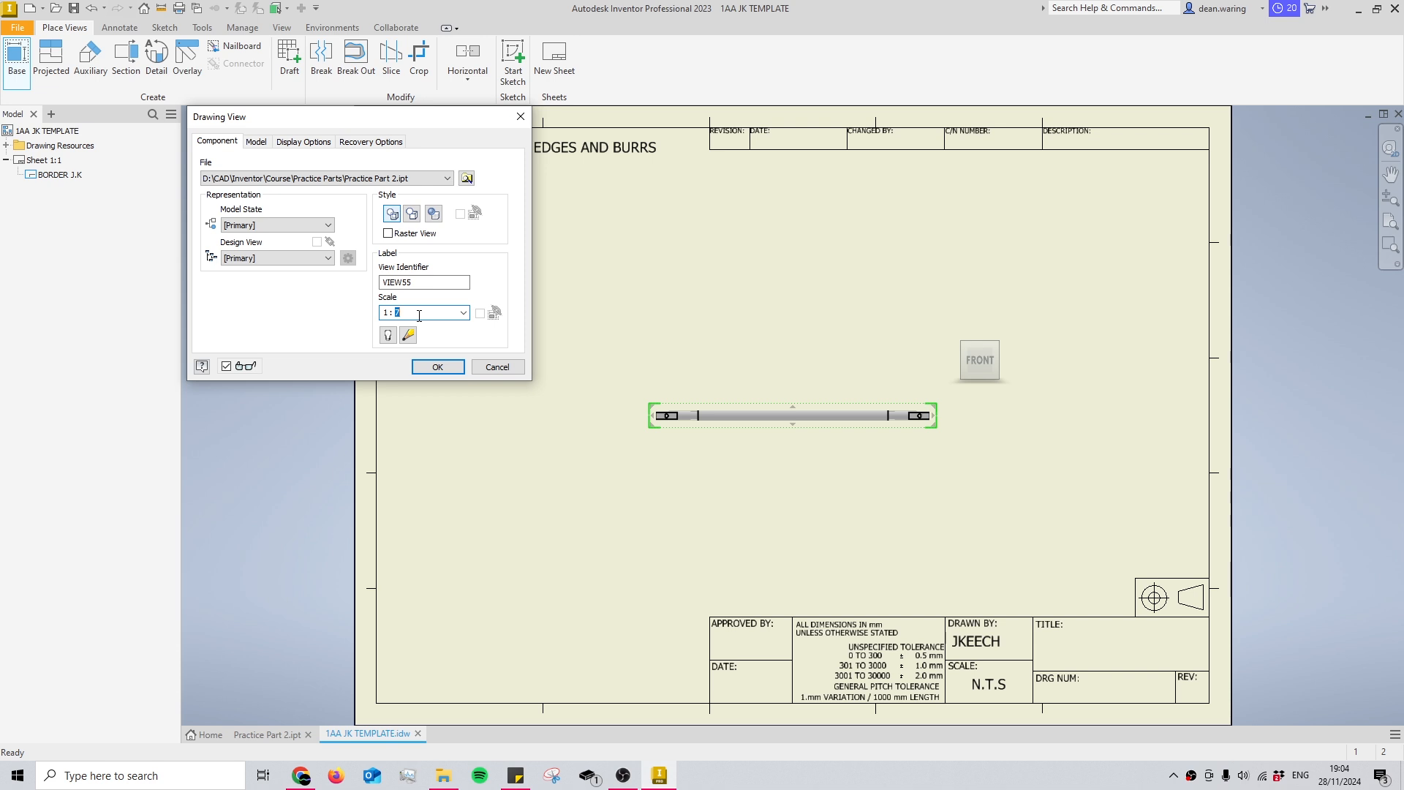
{"action": "type", "text": "2"}
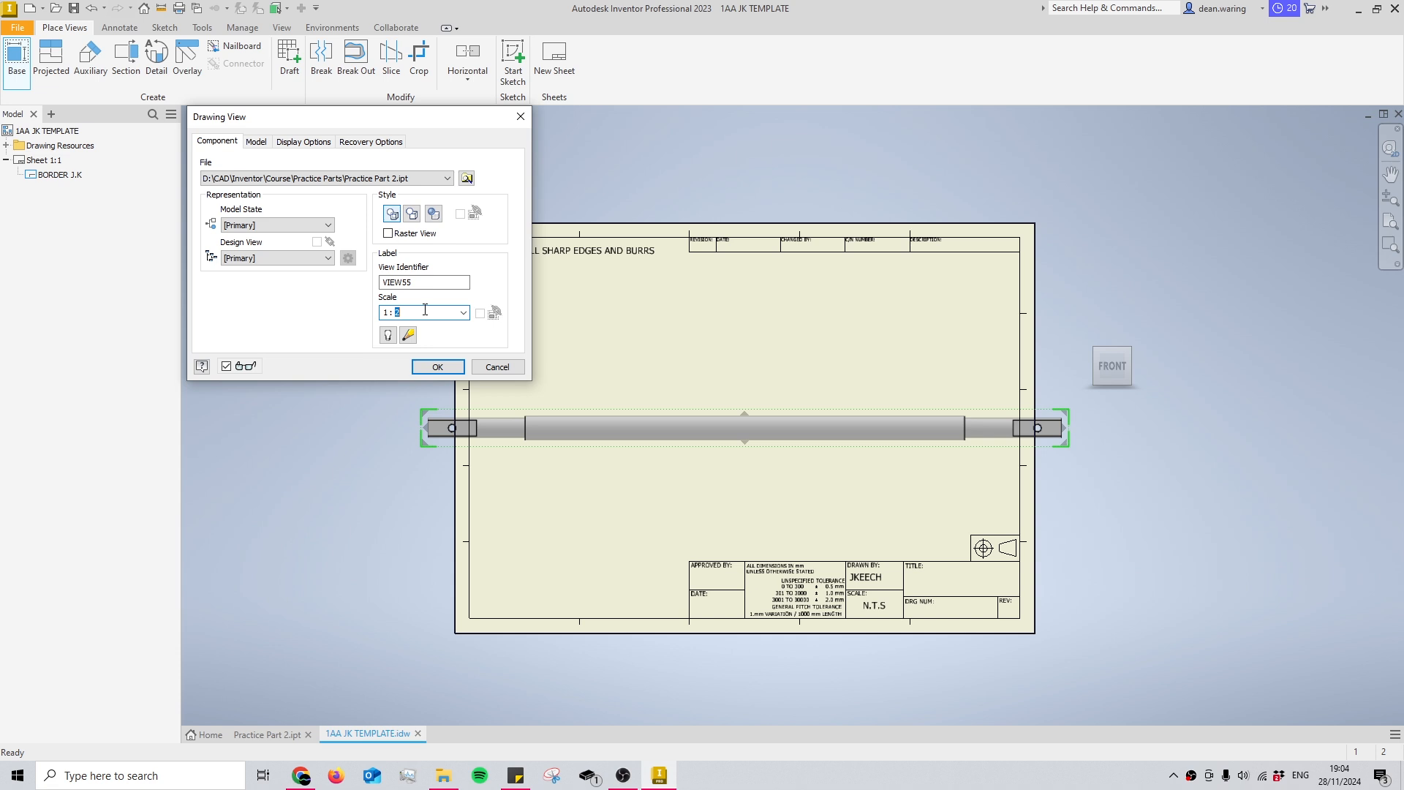
{"action": "type", "text": "4"}
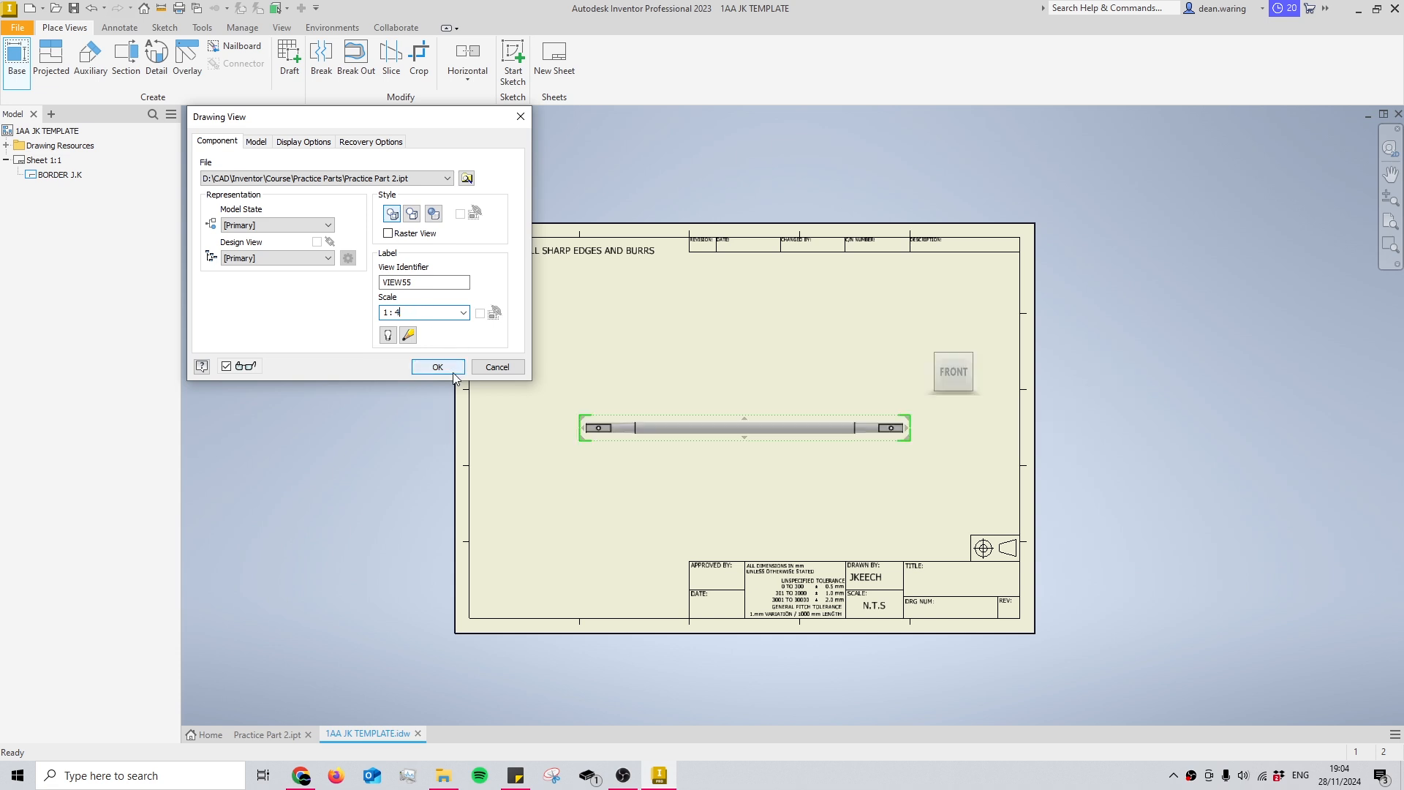
{"action": "left_click", "coordinate": [437, 366]}
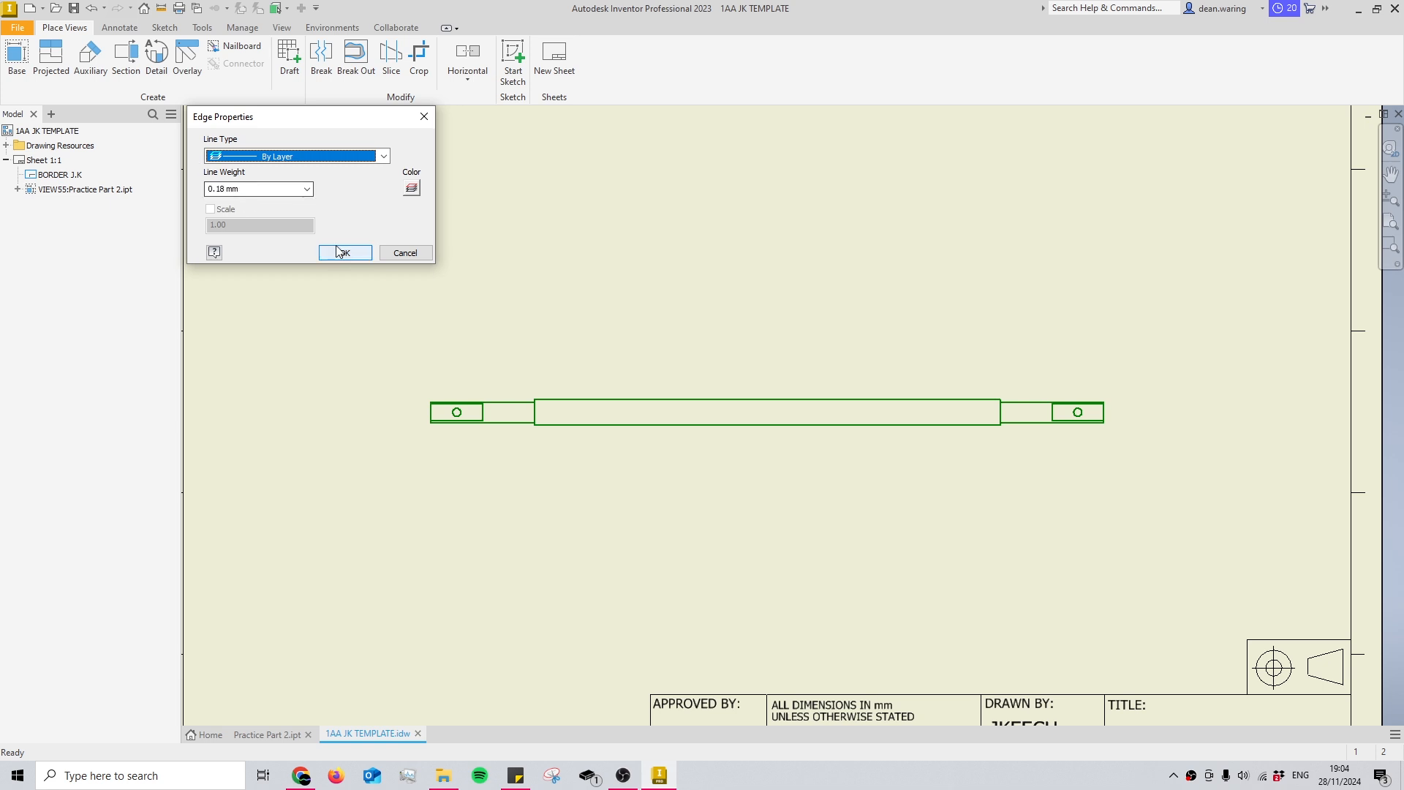
{"action": "left_click", "coordinate": [345, 253]}
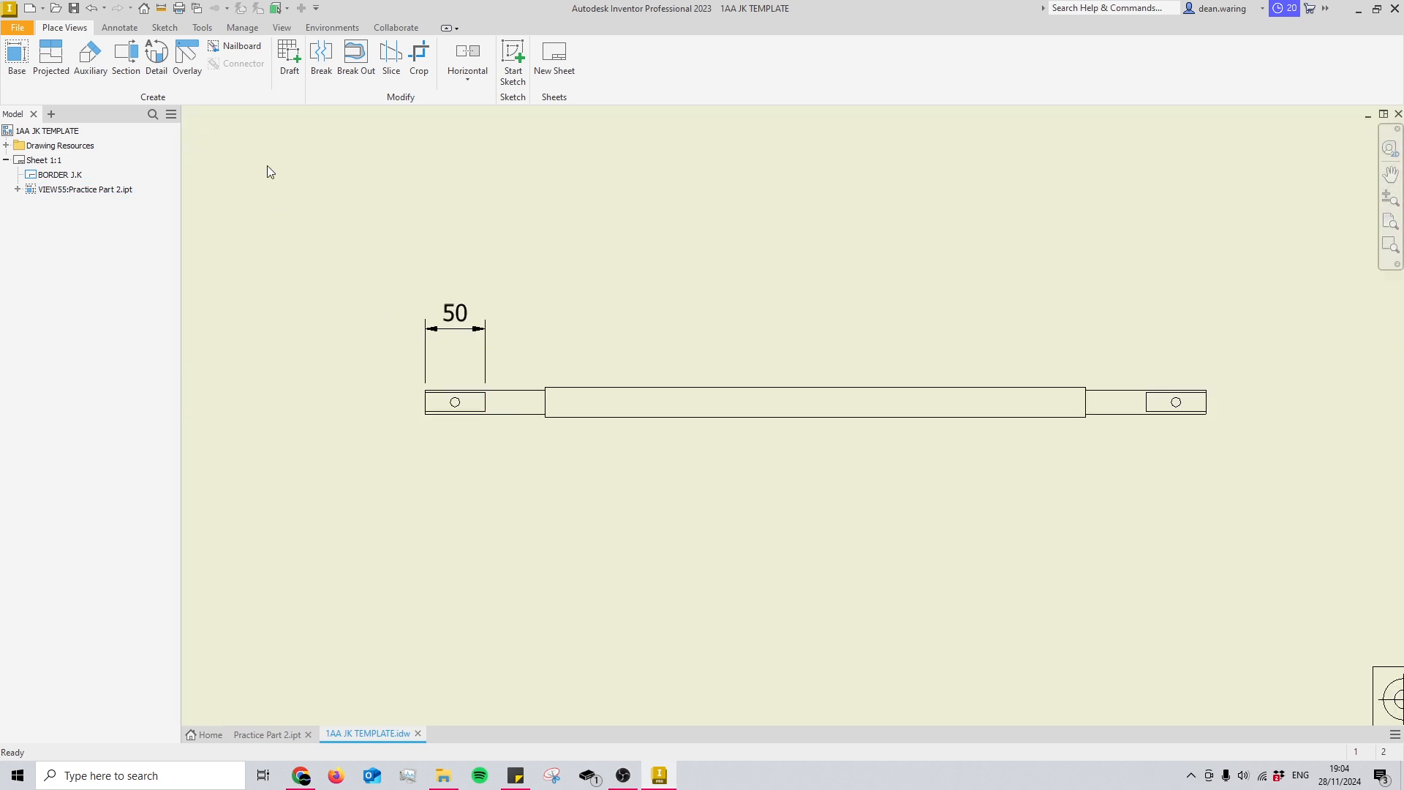
Delete the 50 mm end dimension from the shaft view.
{"action": "left_click", "coordinate": [157, 59]}
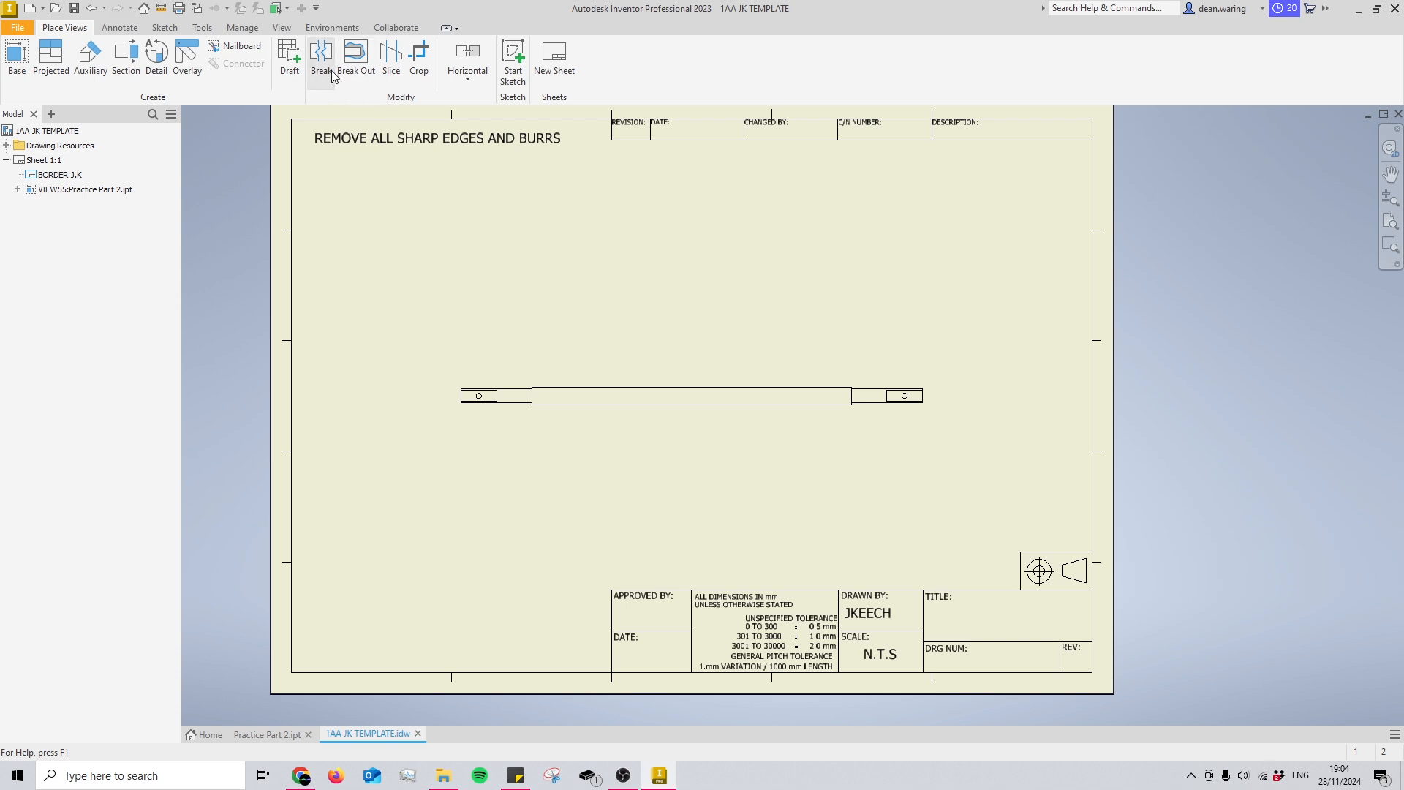
Add a break to the shaft view removing its long middle section.
{"action": "left_click", "coordinate": [321, 58]}
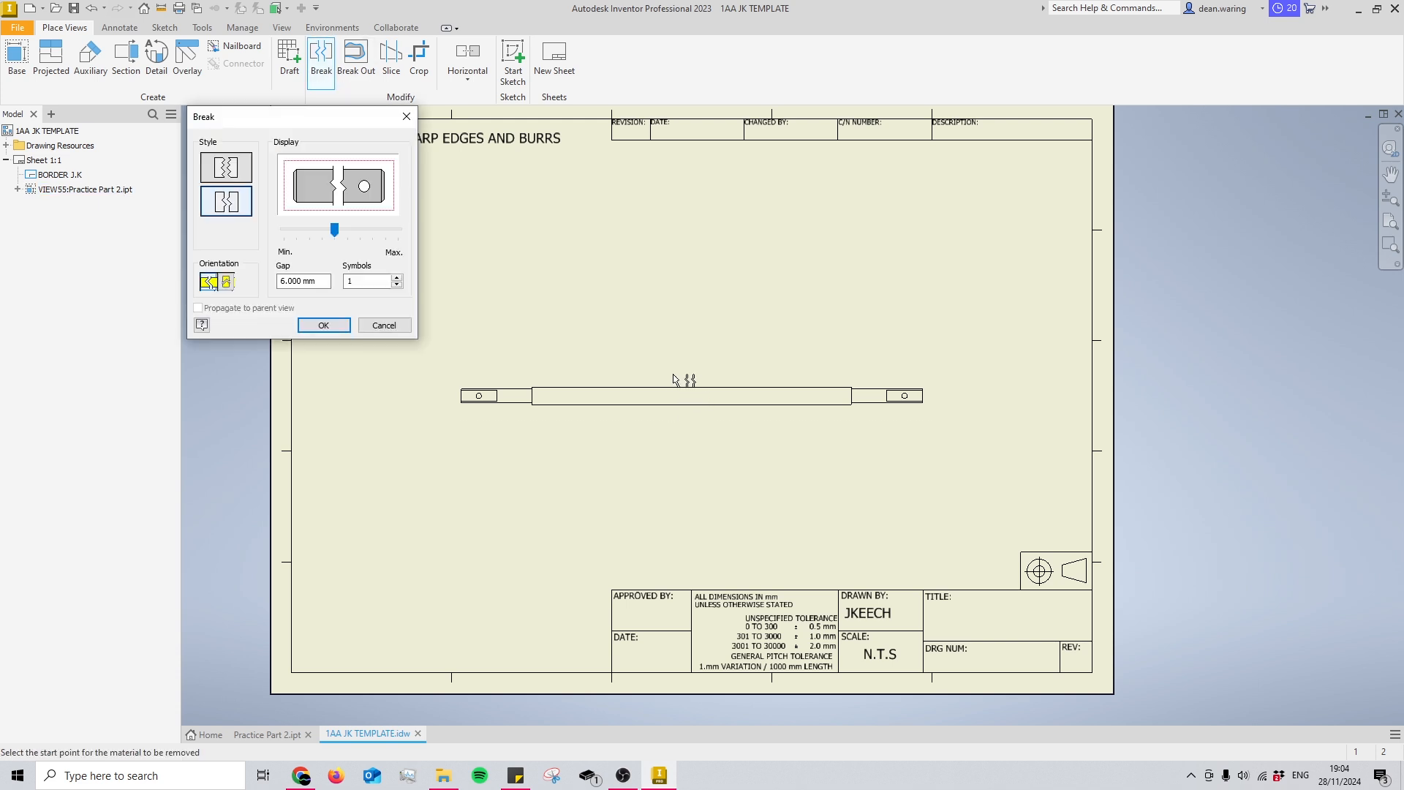
{"action": "mouse_move", "coordinate": [652, 415]}
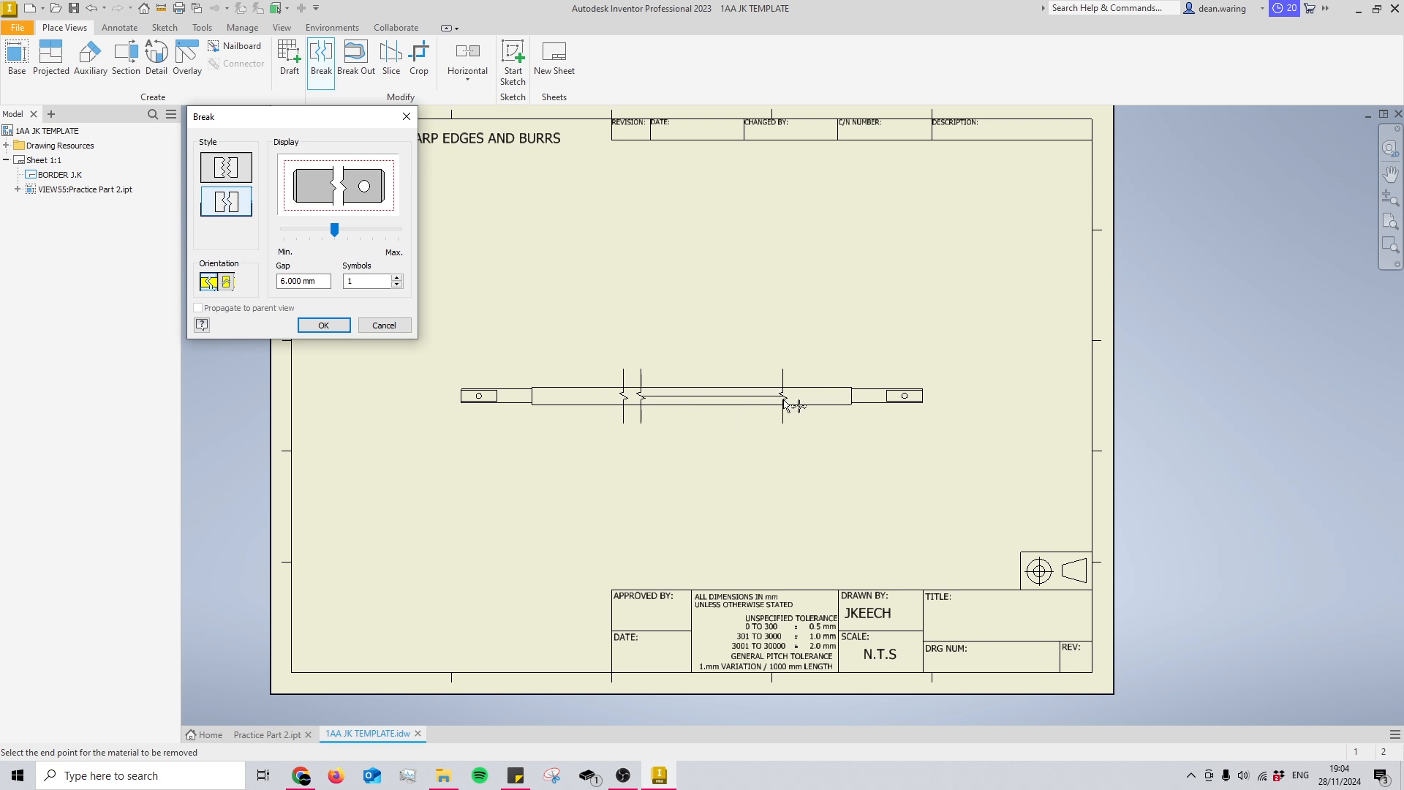
{"action": "left_click", "coordinate": [322, 325]}
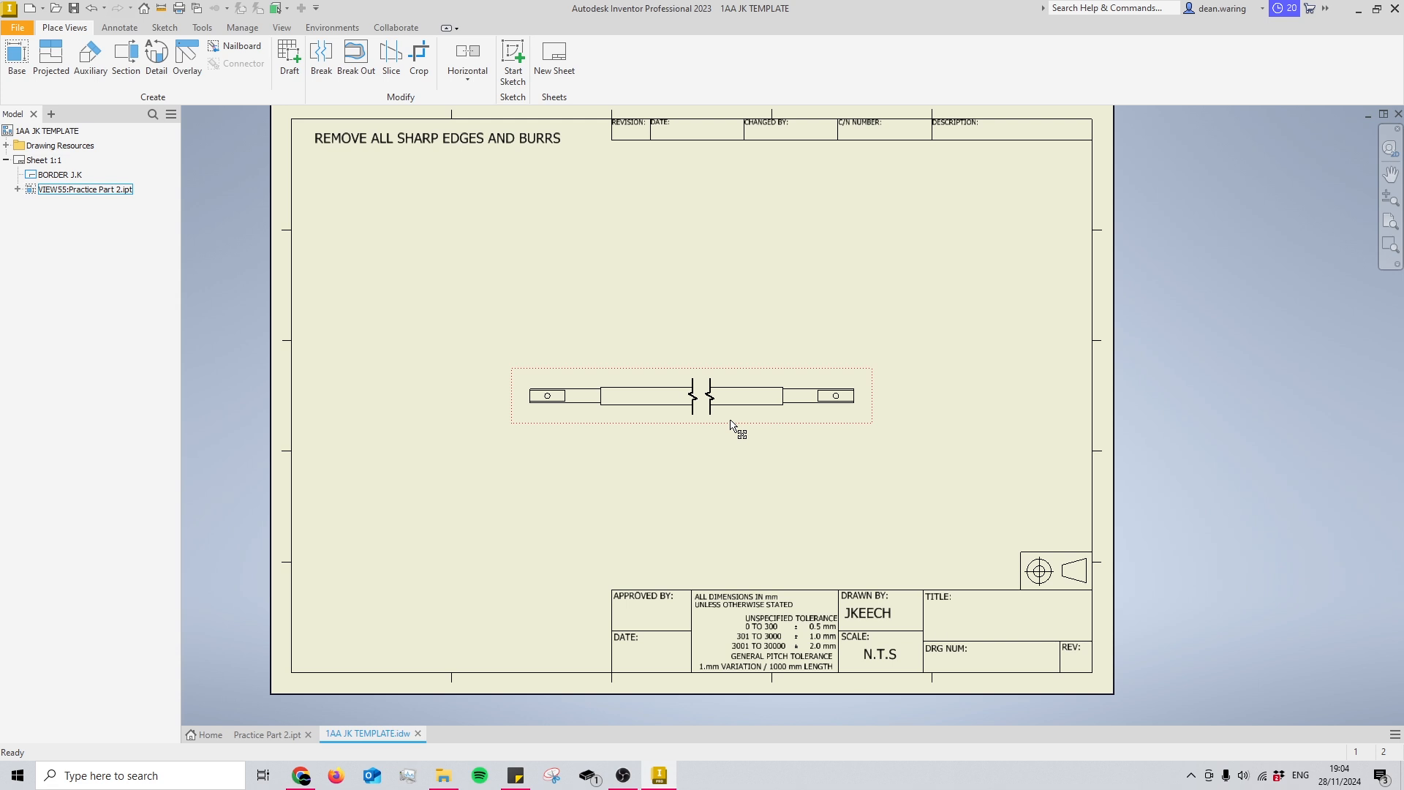
Rescale the broken shaft view to 1:2 through the Drawing View dialog.
{"action": "double_click", "coordinate": [689, 395]}
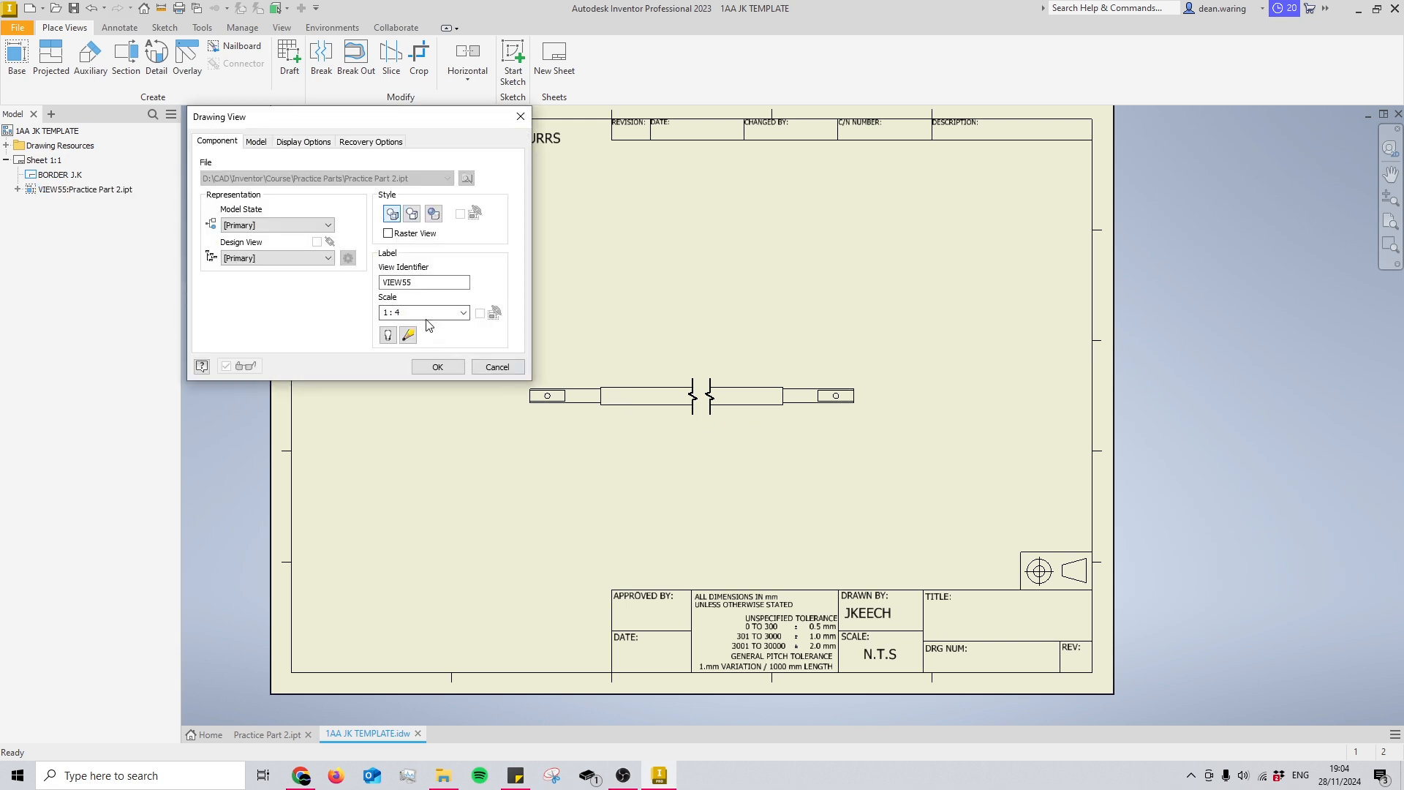
{"action": "left_click", "coordinate": [437, 366]}
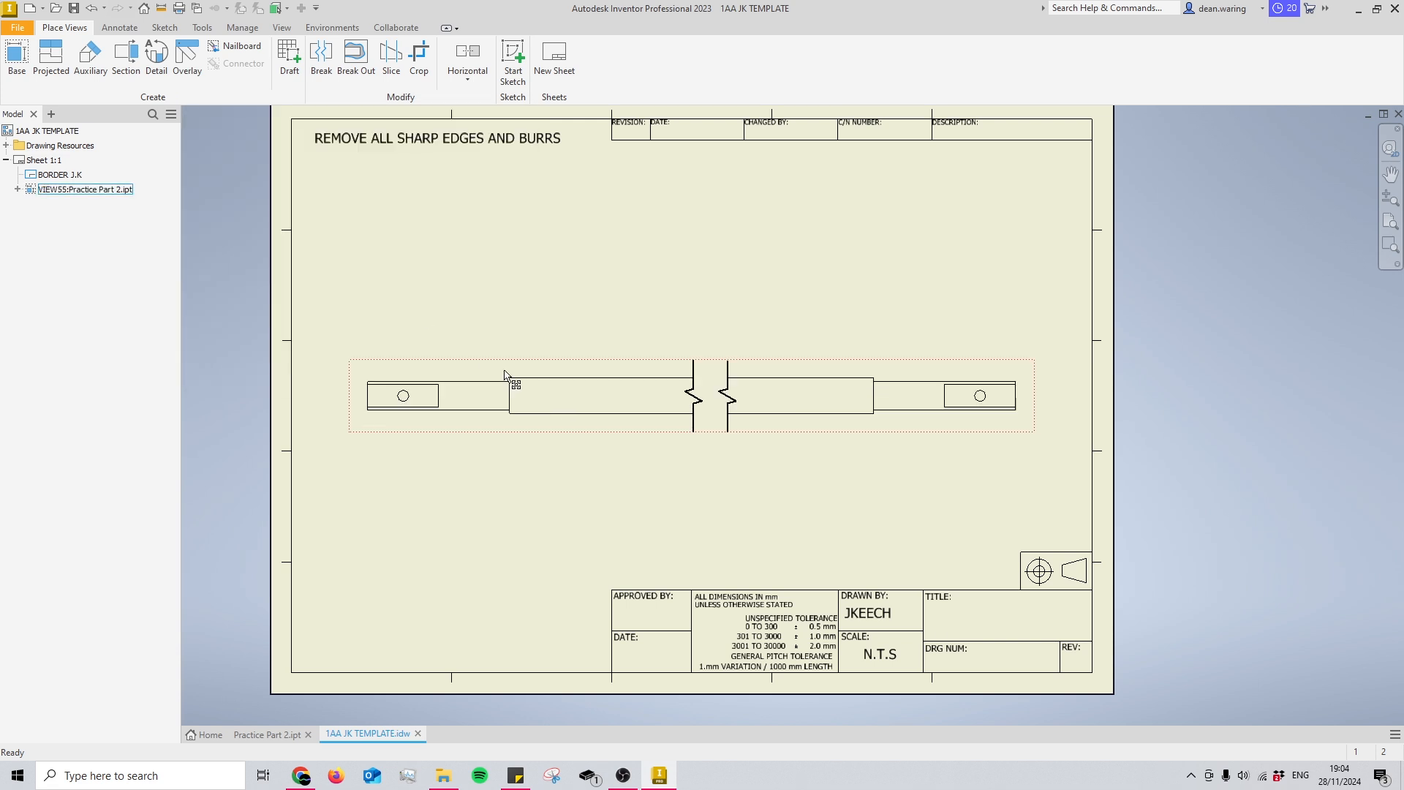
{"action": "double_click", "coordinate": [599, 393]}
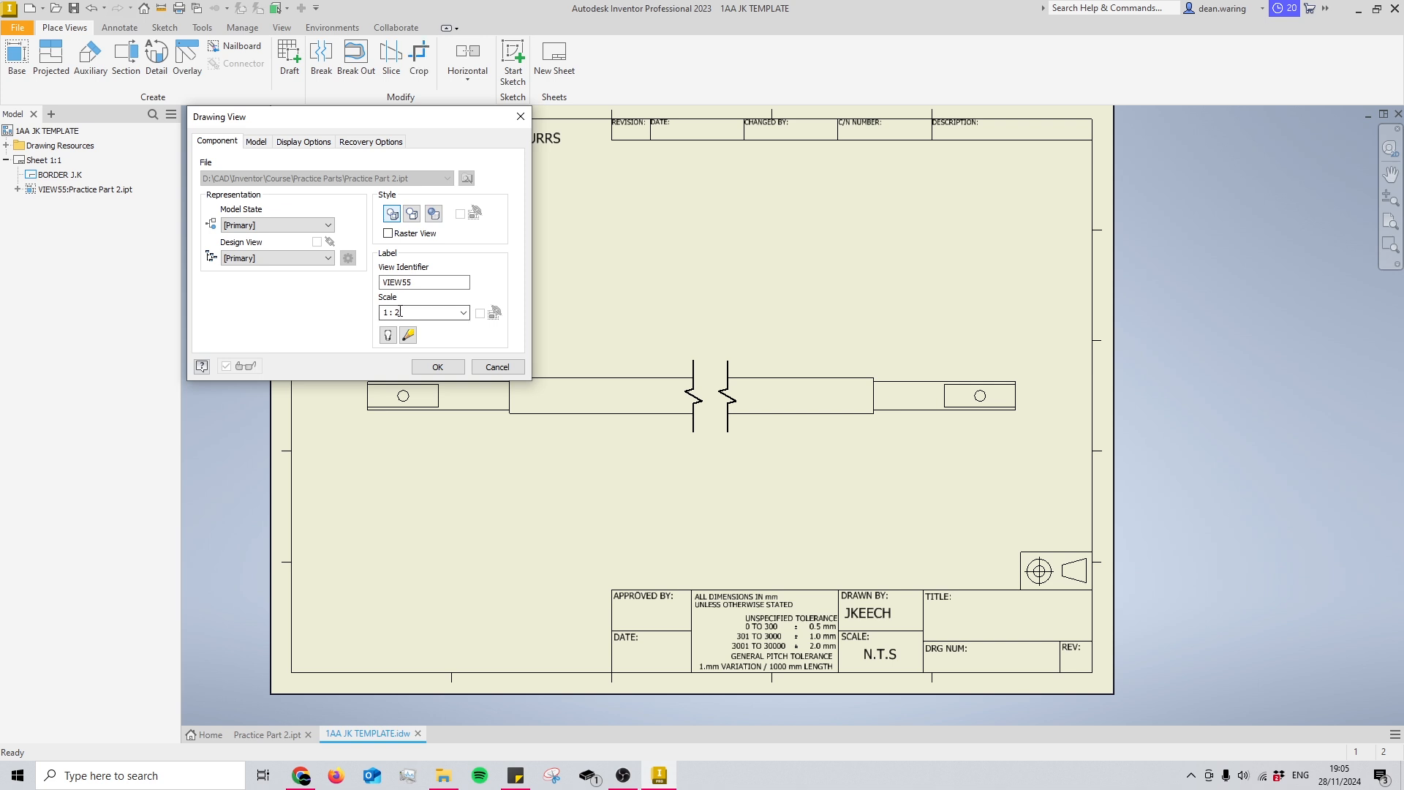
{"action": "left_click", "coordinate": [437, 366]}
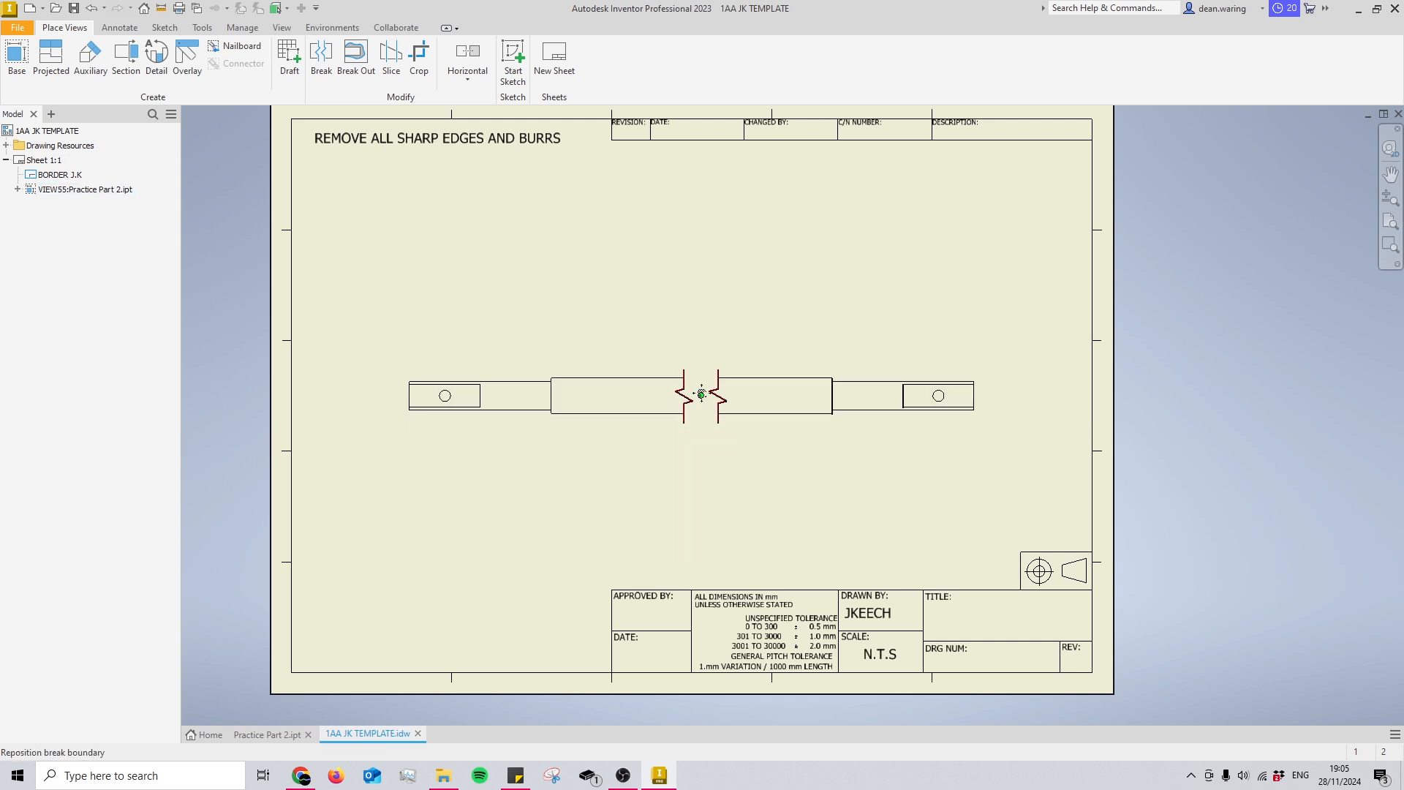
Change the broken shaft view to 1:1 scale and adjust the break gap.
{"action": "double_click", "coordinate": [700, 393]}
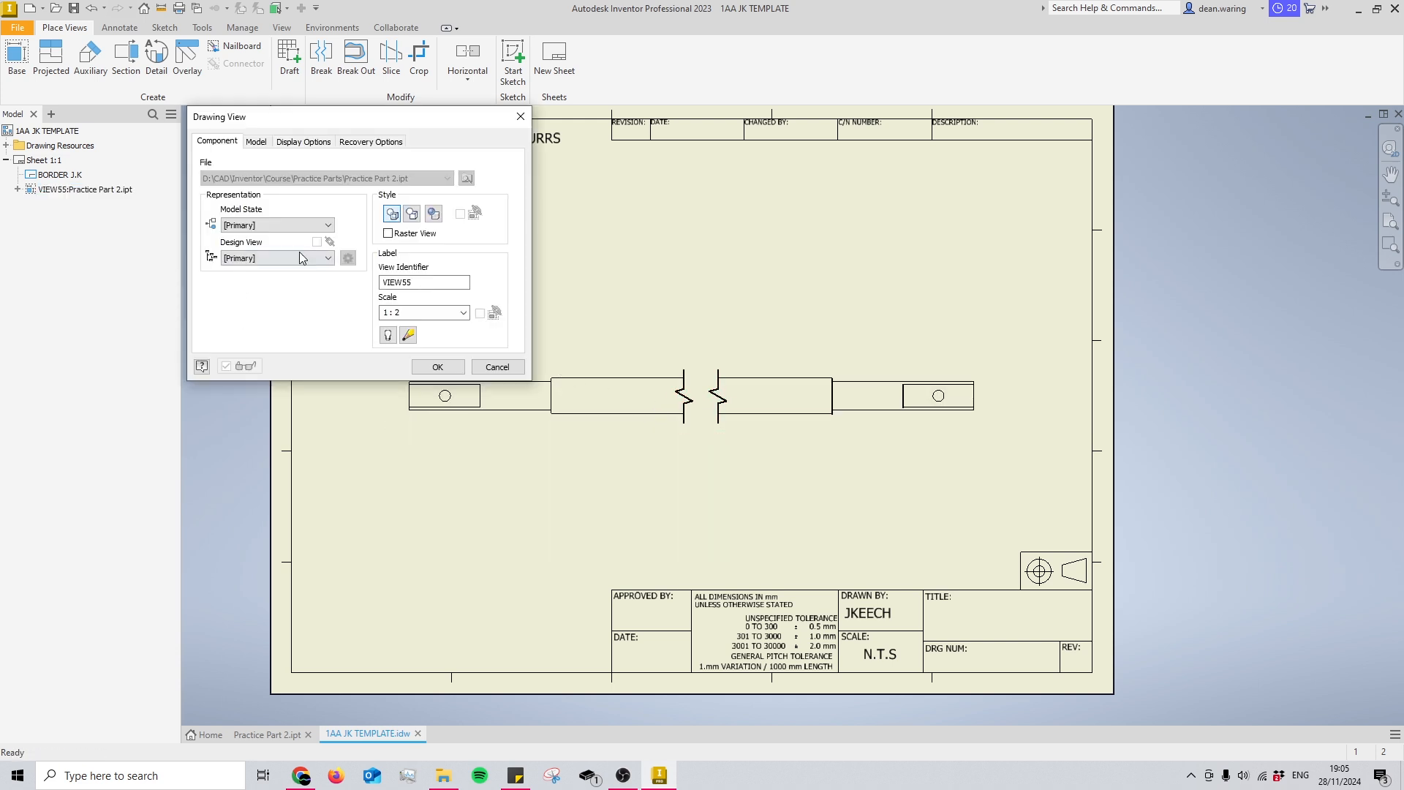
{"action": "left_click", "coordinate": [437, 366]}
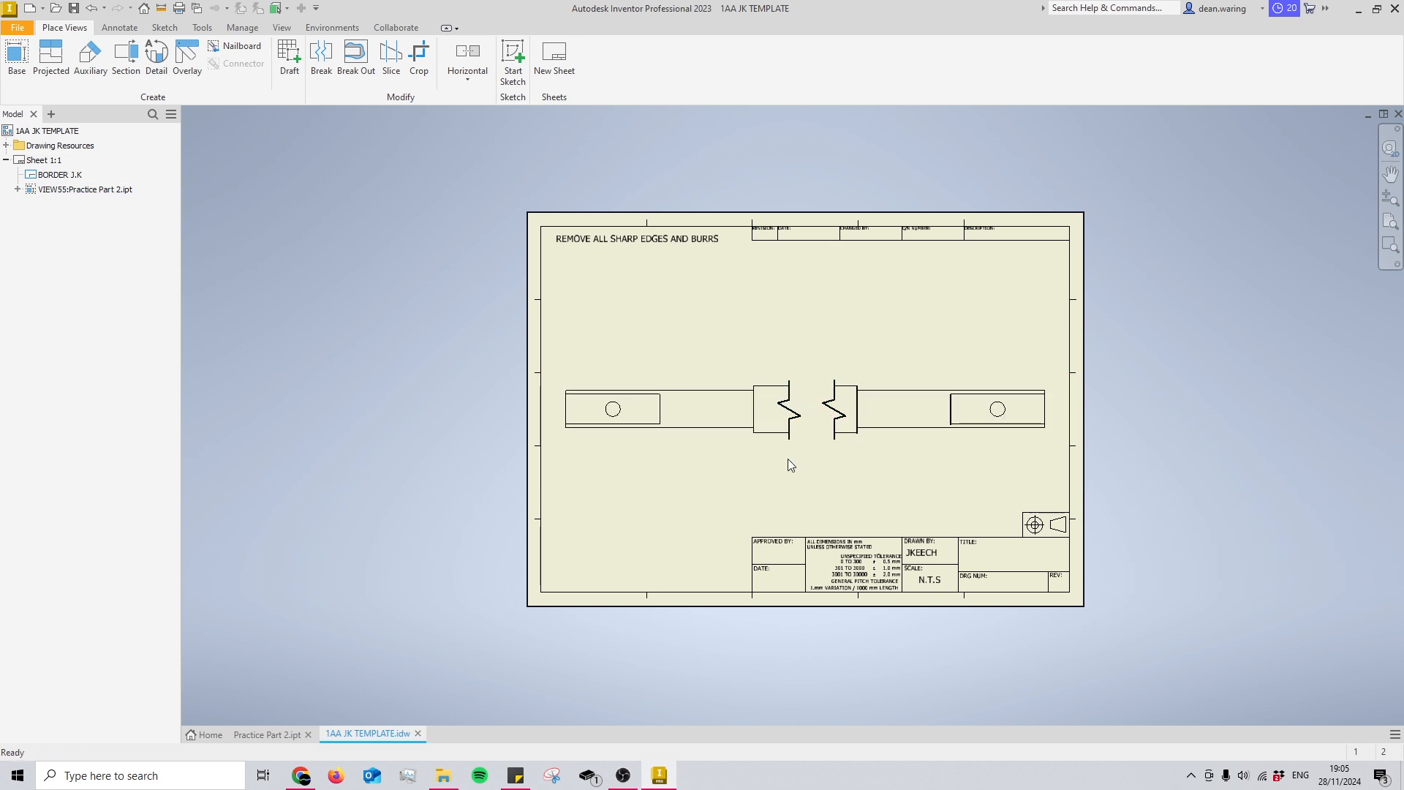
{"action": "left_click", "coordinate": [795, 408]}
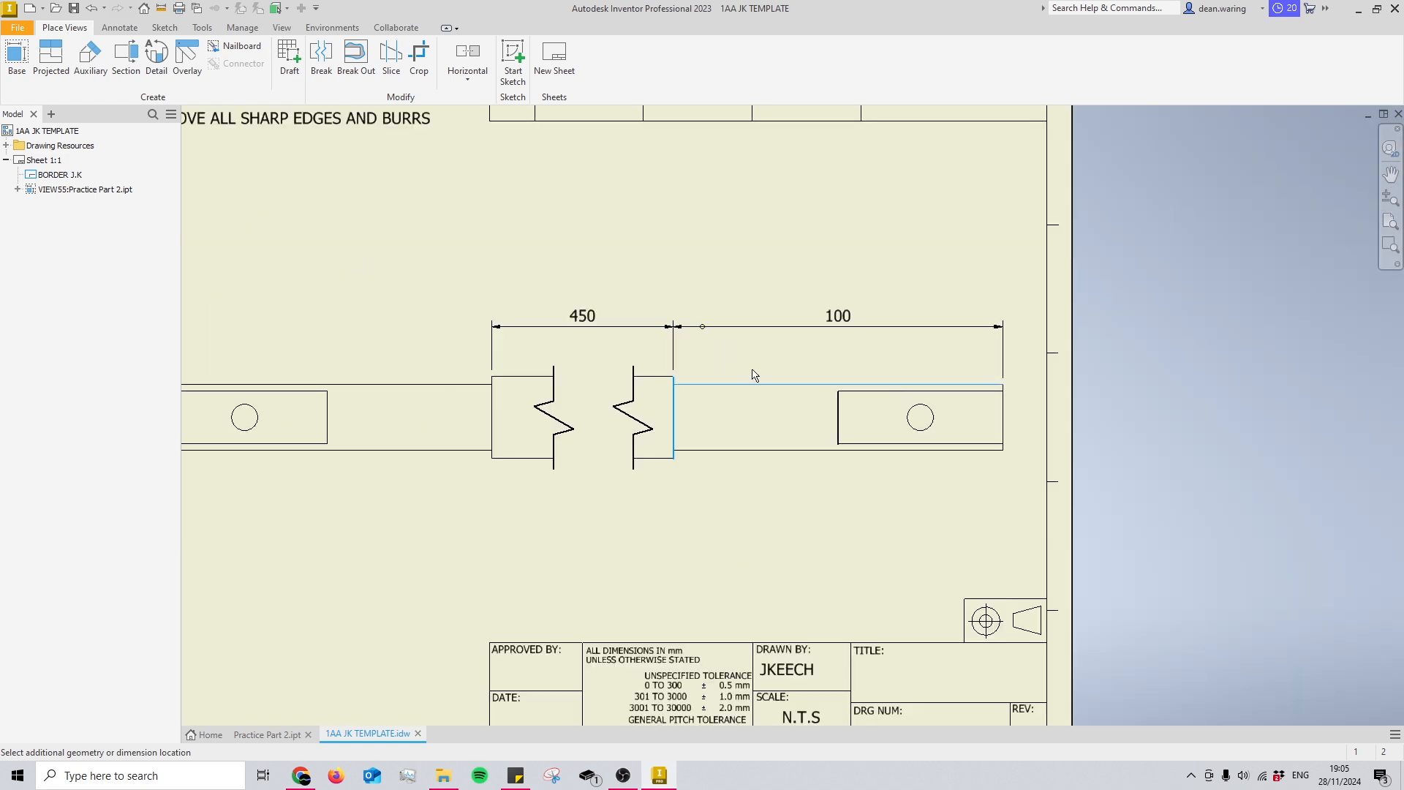
Review the shaft part and the dimensioned drawing with 450 and 100 mm lengths.
{"action": "left_click", "coordinate": [269, 732]}
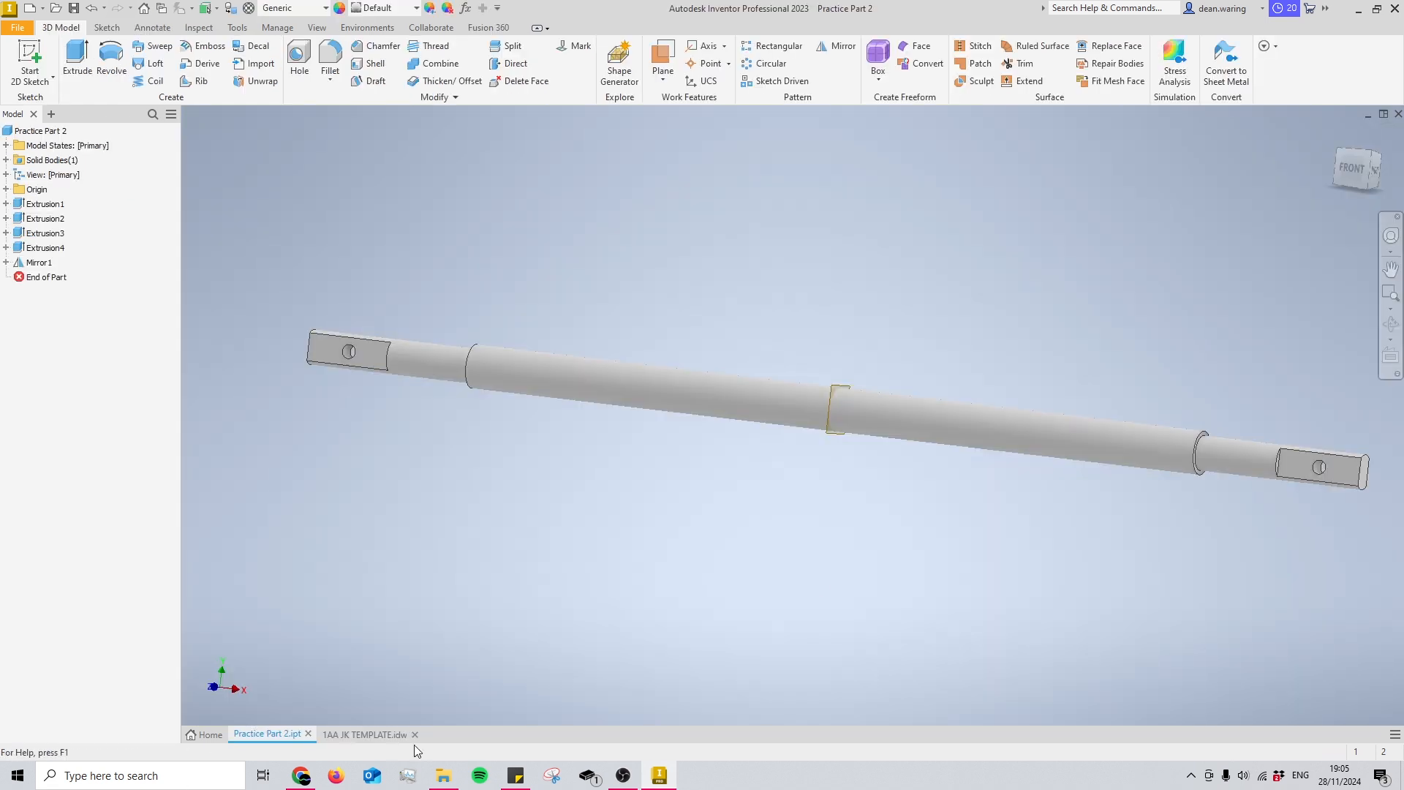
{"action": "left_click", "coordinate": [366, 732]}
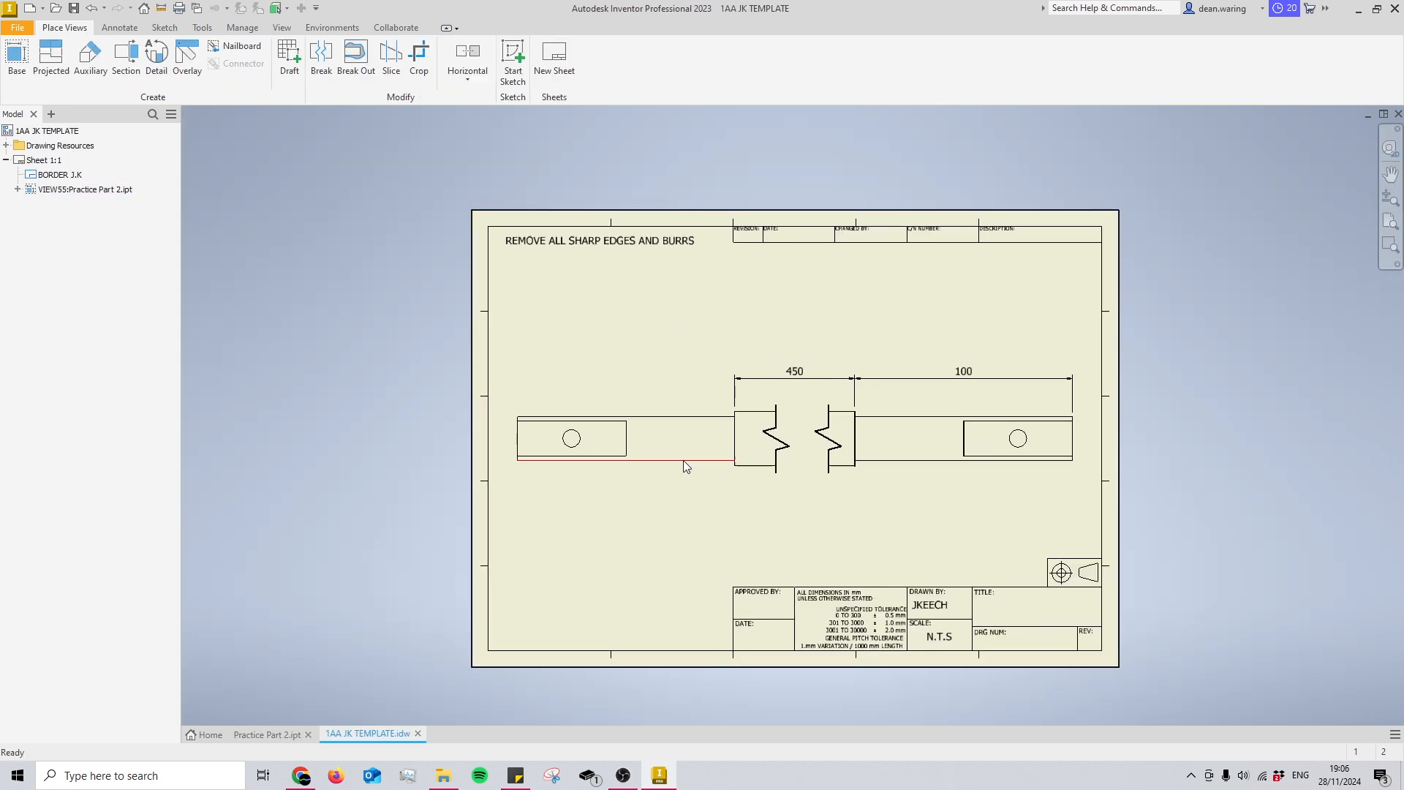
{"action": "left_click", "coordinate": [572, 437]}
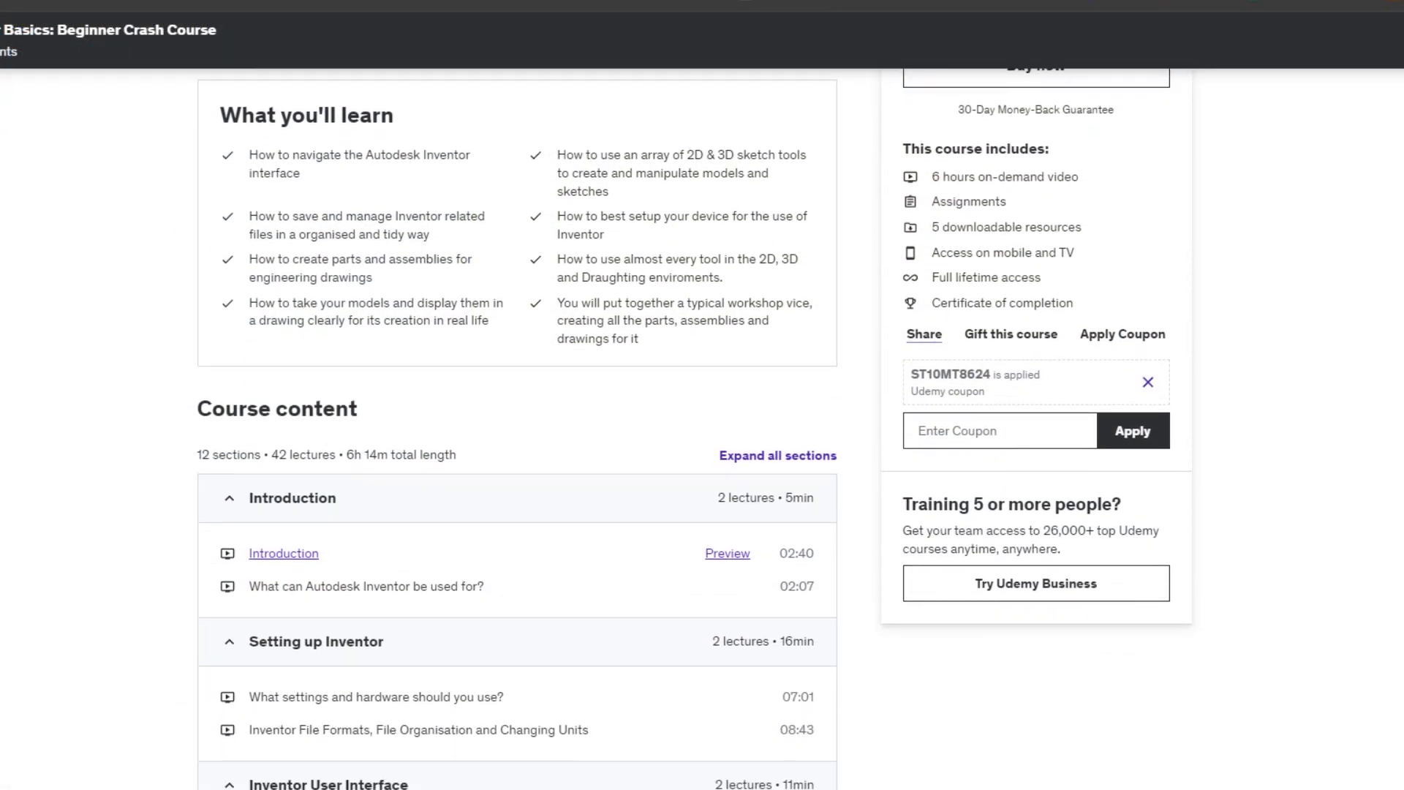
{"action": "scroll", "scroll_direction": "down", "scroll_amount": 3}
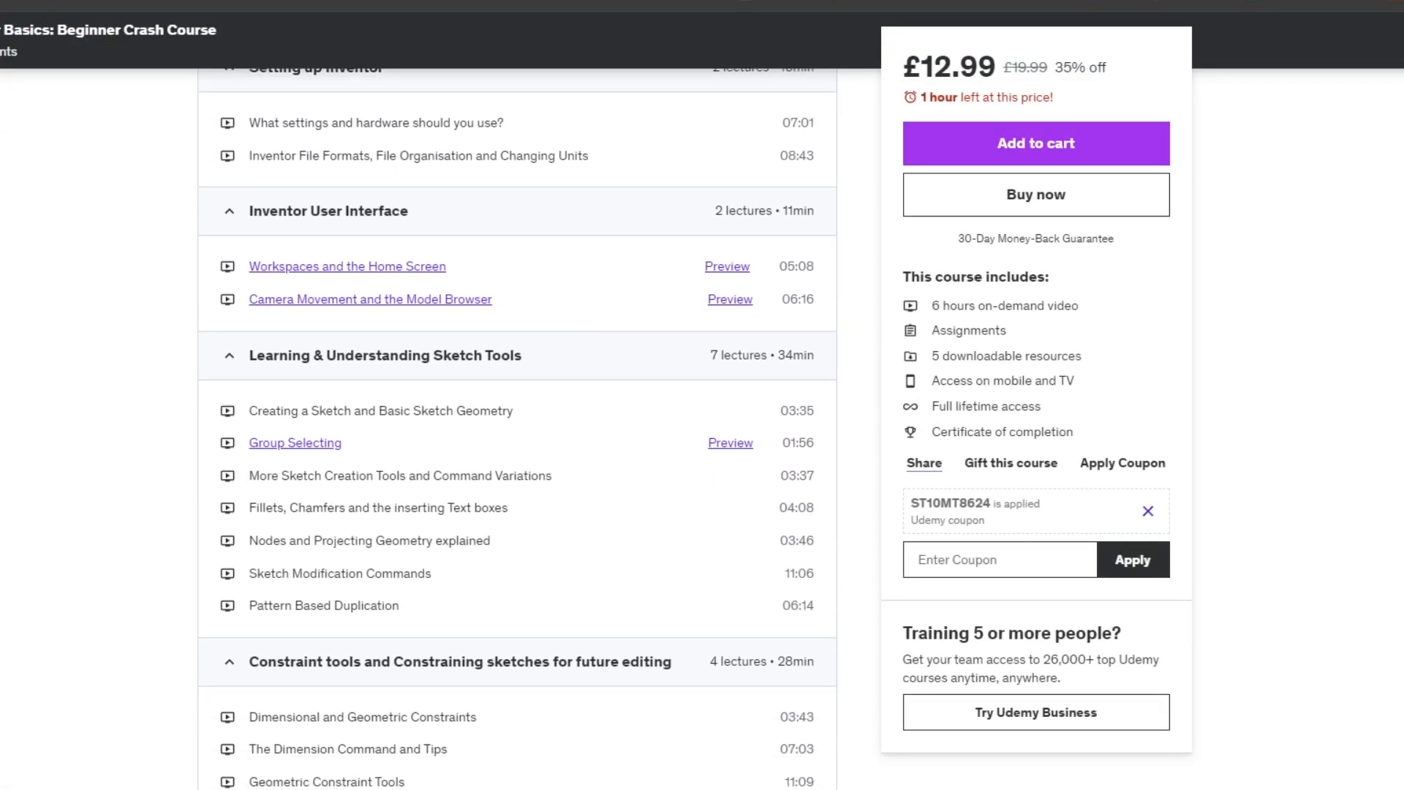
{"action": "scroll", "scroll_direction": "down", "scroll_amount": 3}
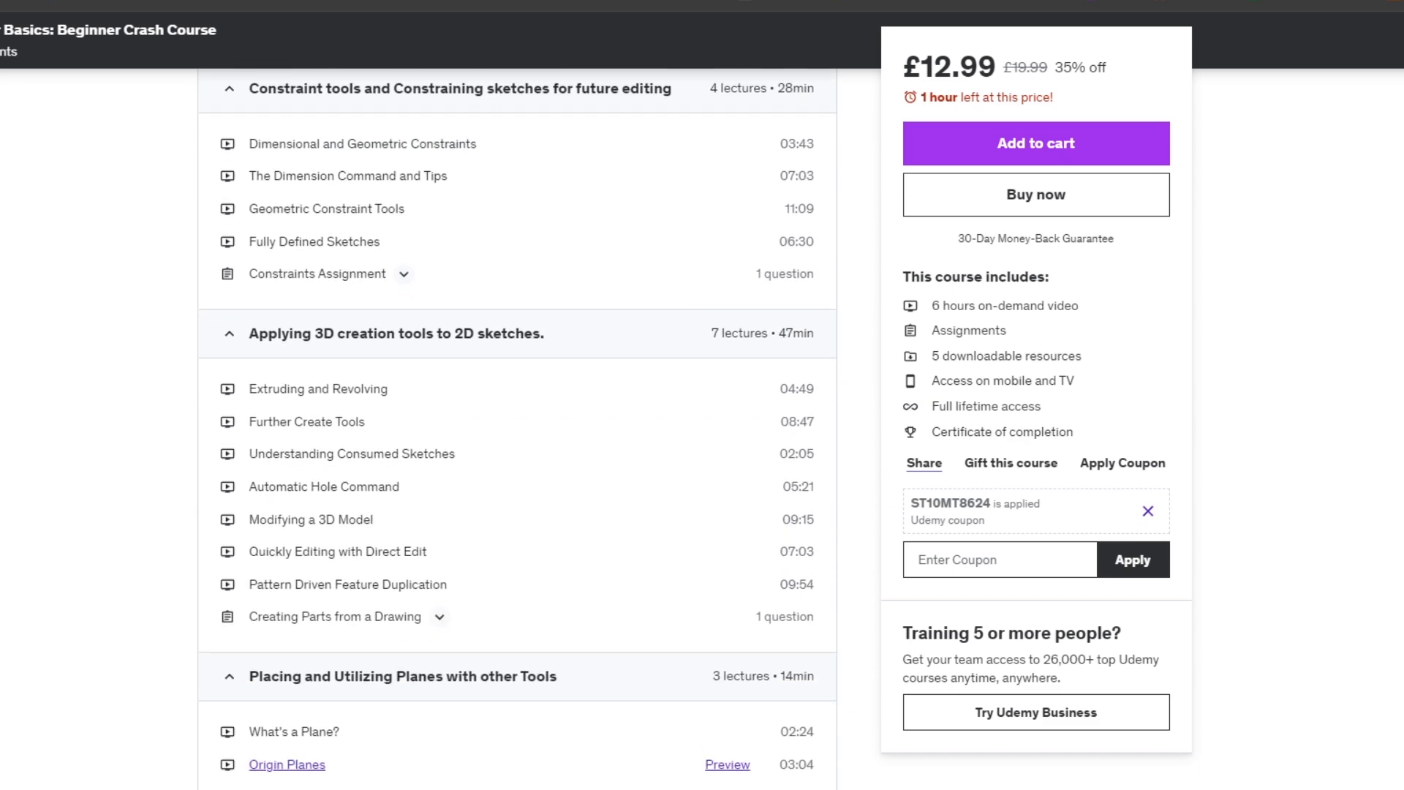